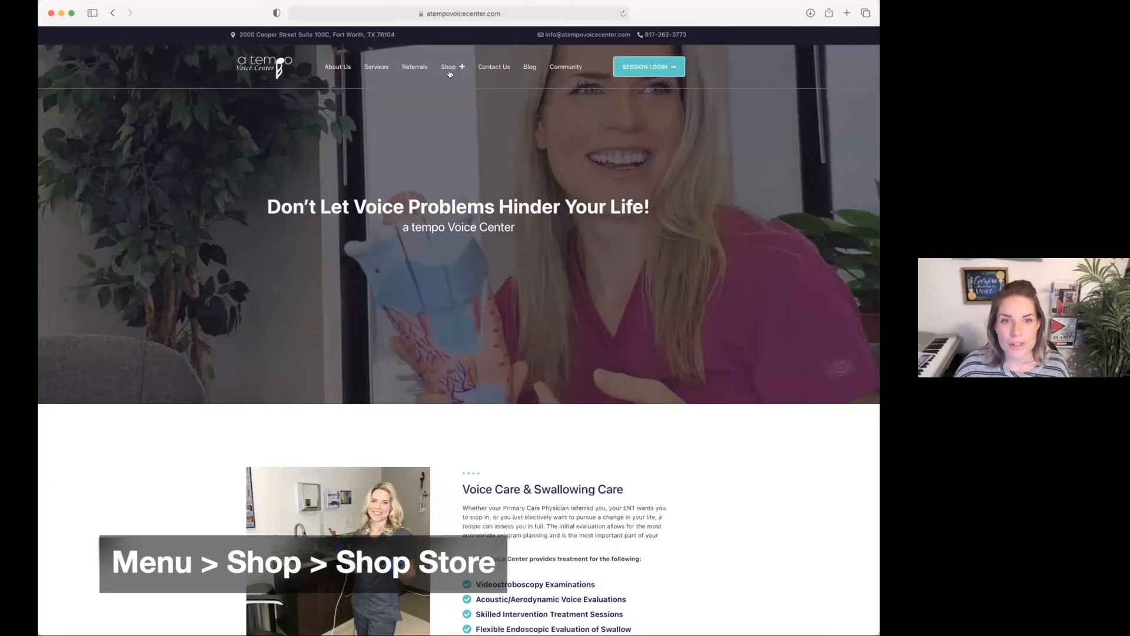
# Go to the Shop Store product listing from the top menu's Shop entry.
pyautogui.click(448, 66)
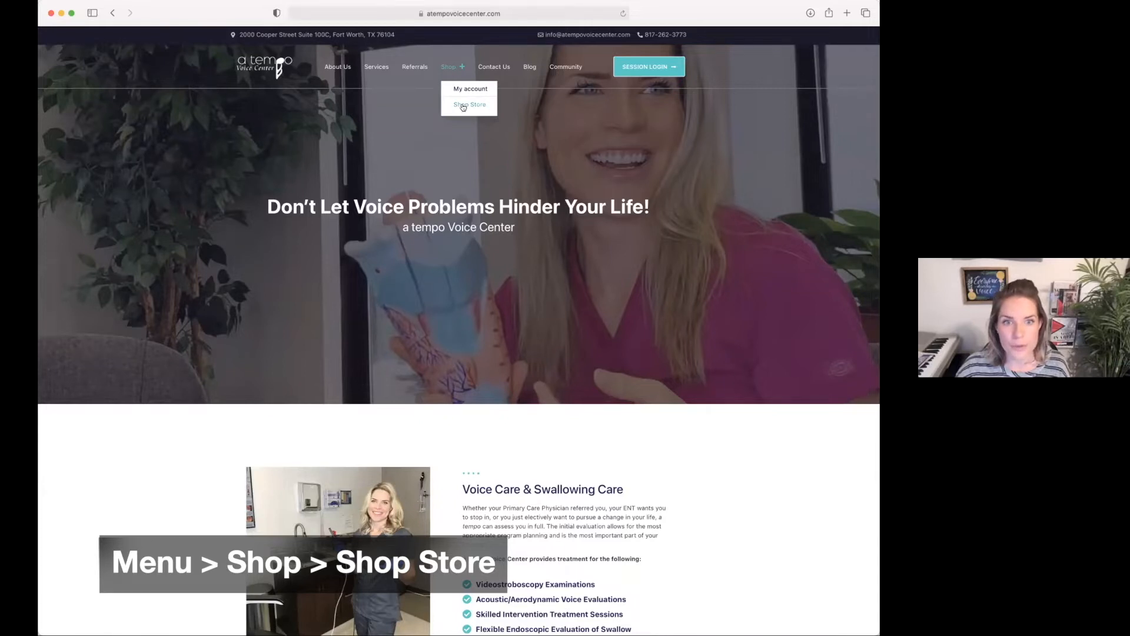
pyautogui.click(469, 103)
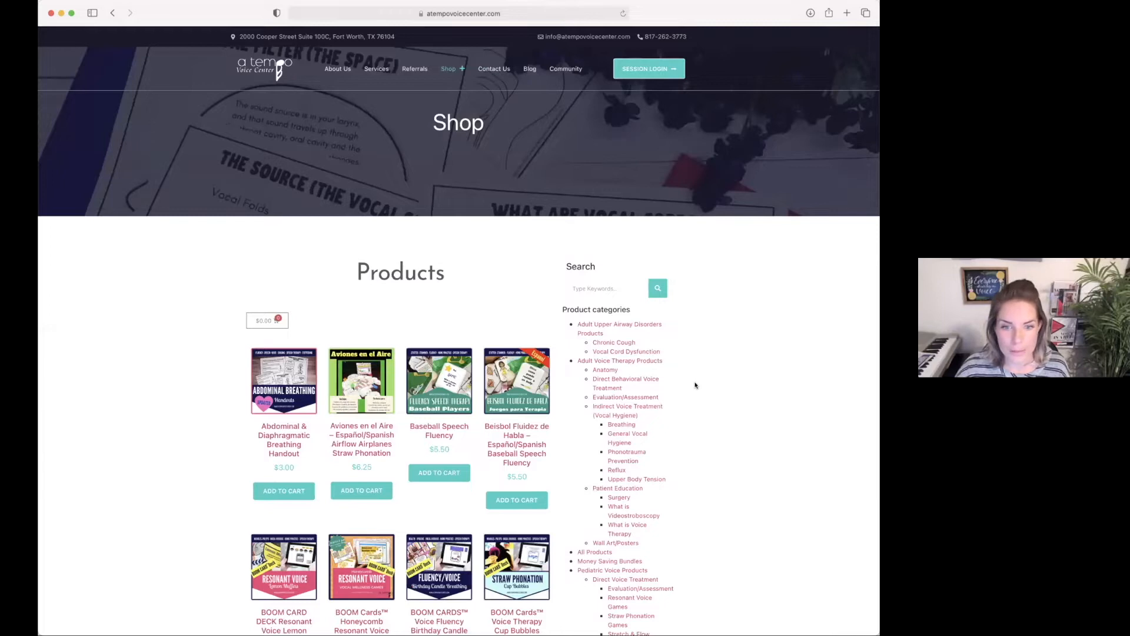
# Add the BOOM CARD DECK Resonant Voice Lemon Muffins ($6.50) to the cart.
pyautogui.scroll(-3)
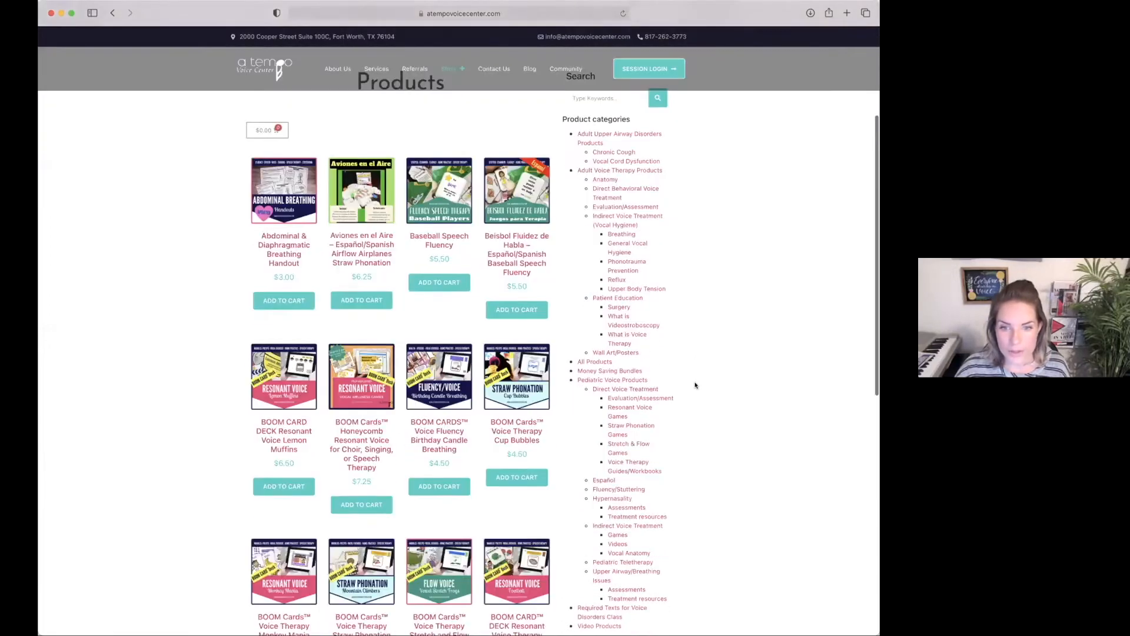
pyautogui.scroll(-3)
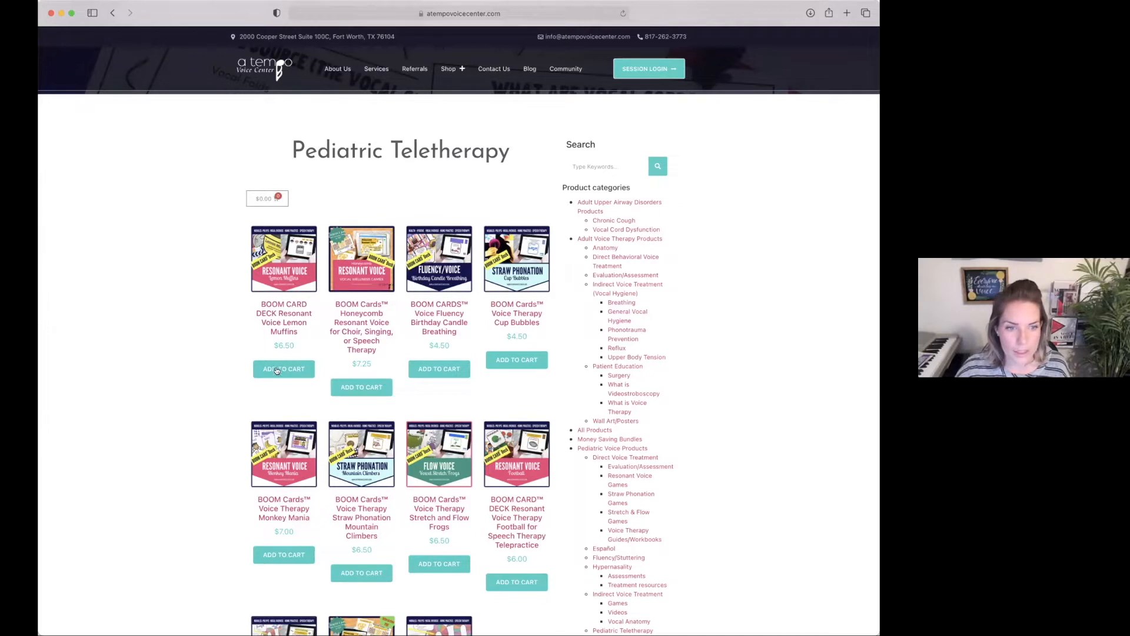
pyautogui.click(284, 369)
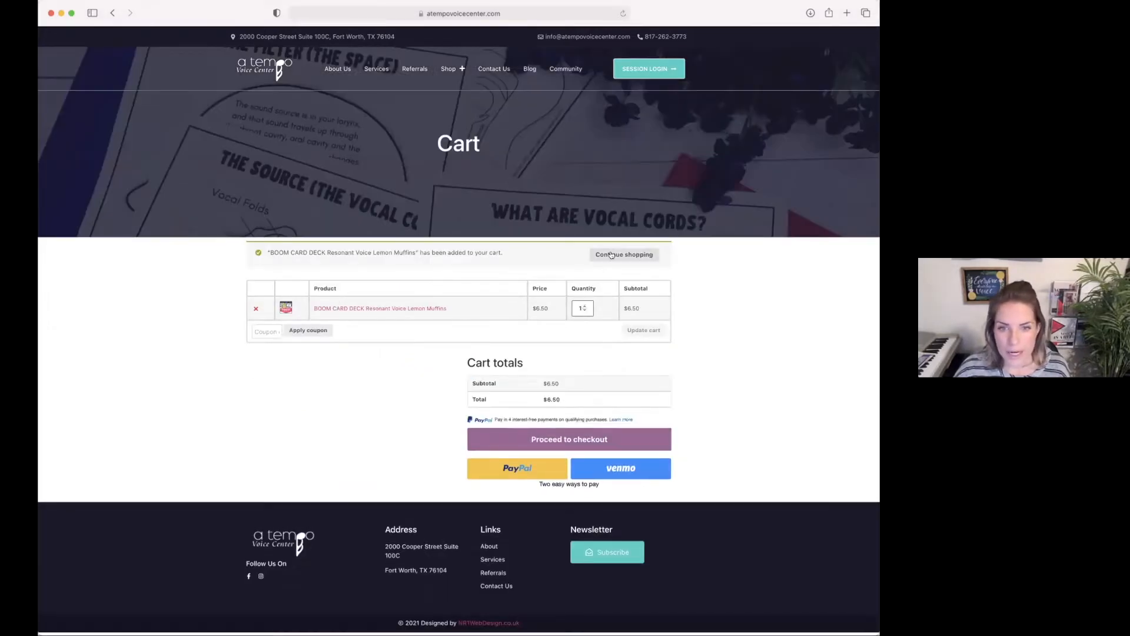
# Continue shopping and add Voice in a Jiff+ Pediatric Edition ($55.00), bringing the cart to $61.50.
pyautogui.click(624, 254)
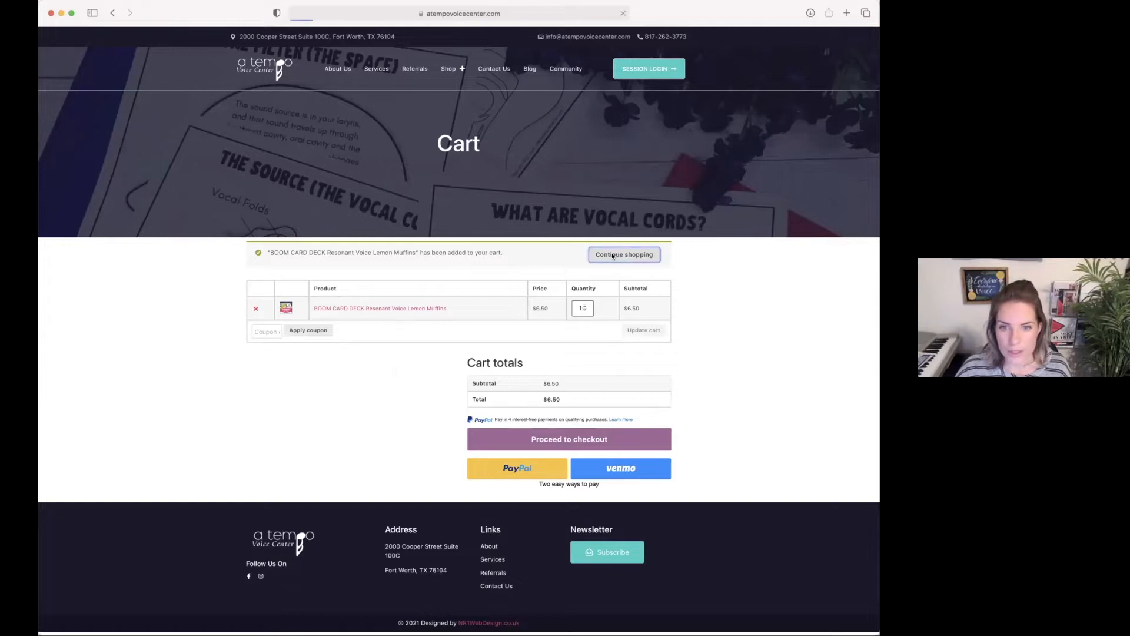
pyautogui.click(624, 254)
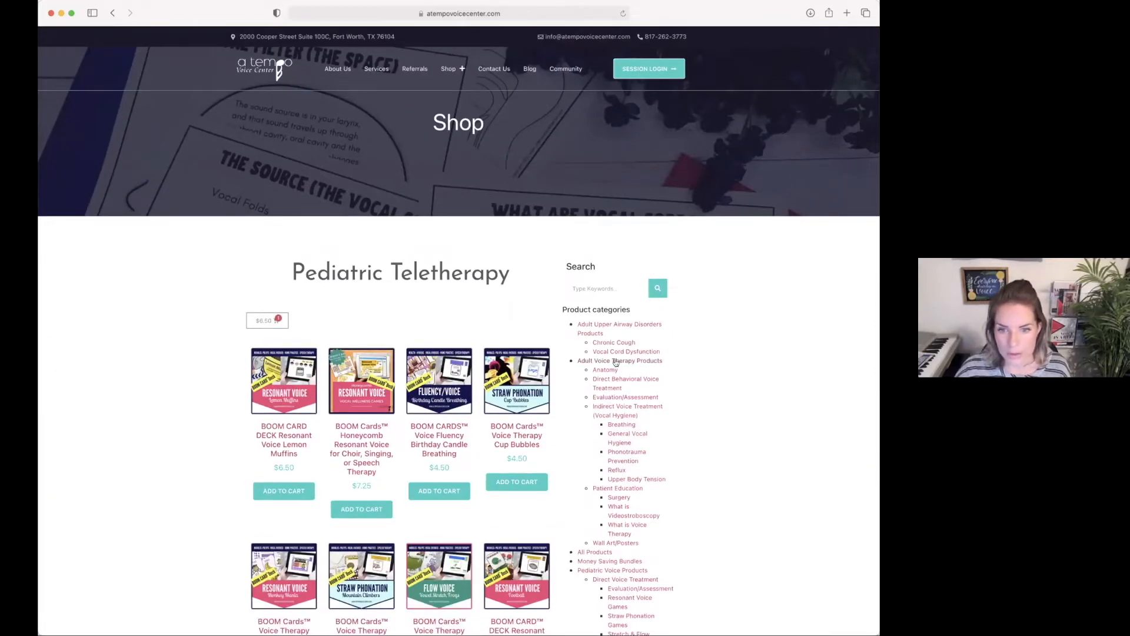
pyautogui.moveTo(673, 368)
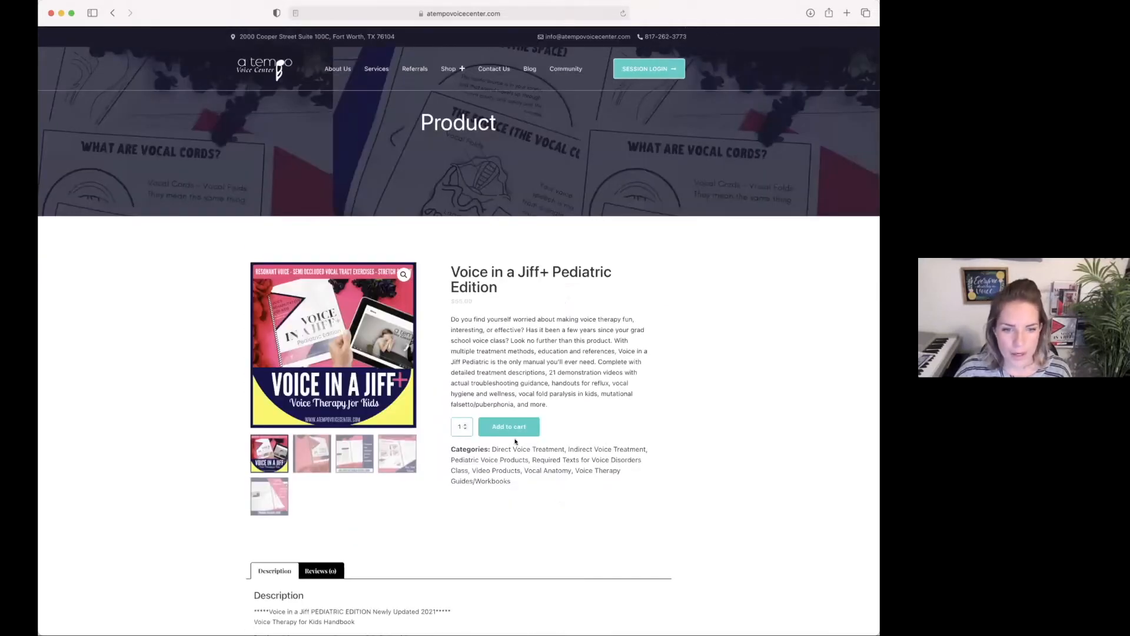
pyautogui.click(509, 426)
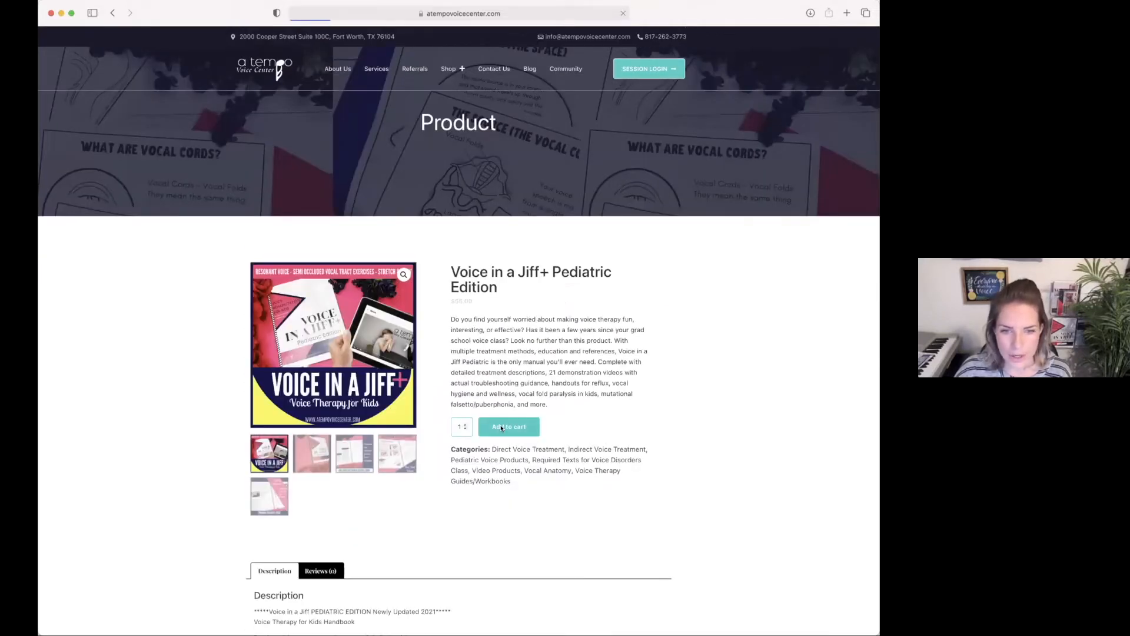
pyautogui.click(509, 426)
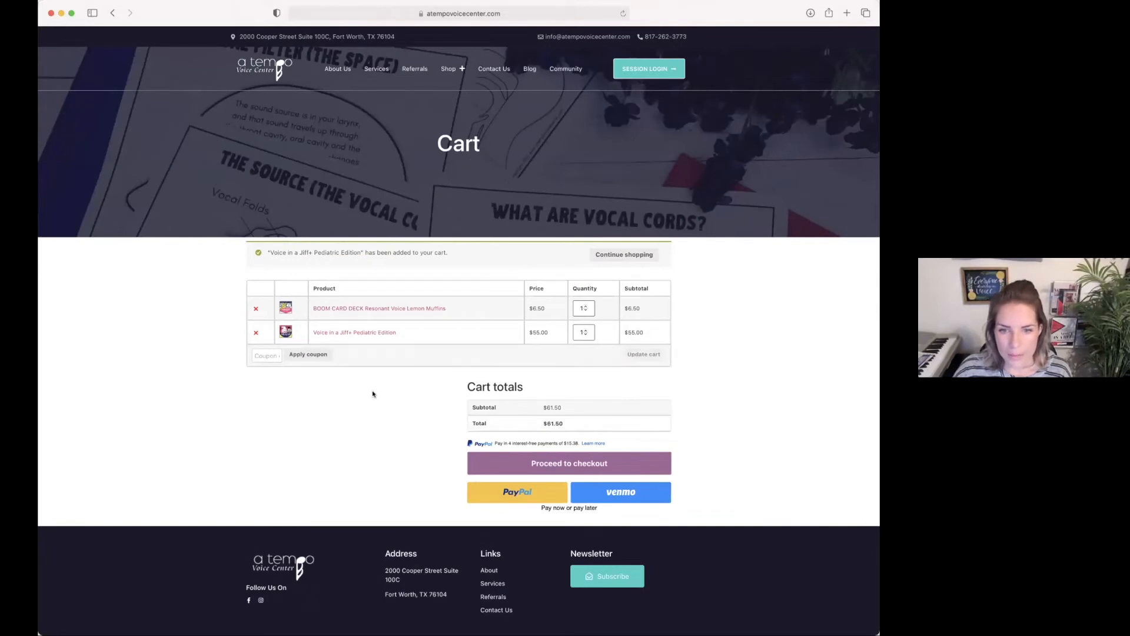
pyautogui.moveTo(382, 390)
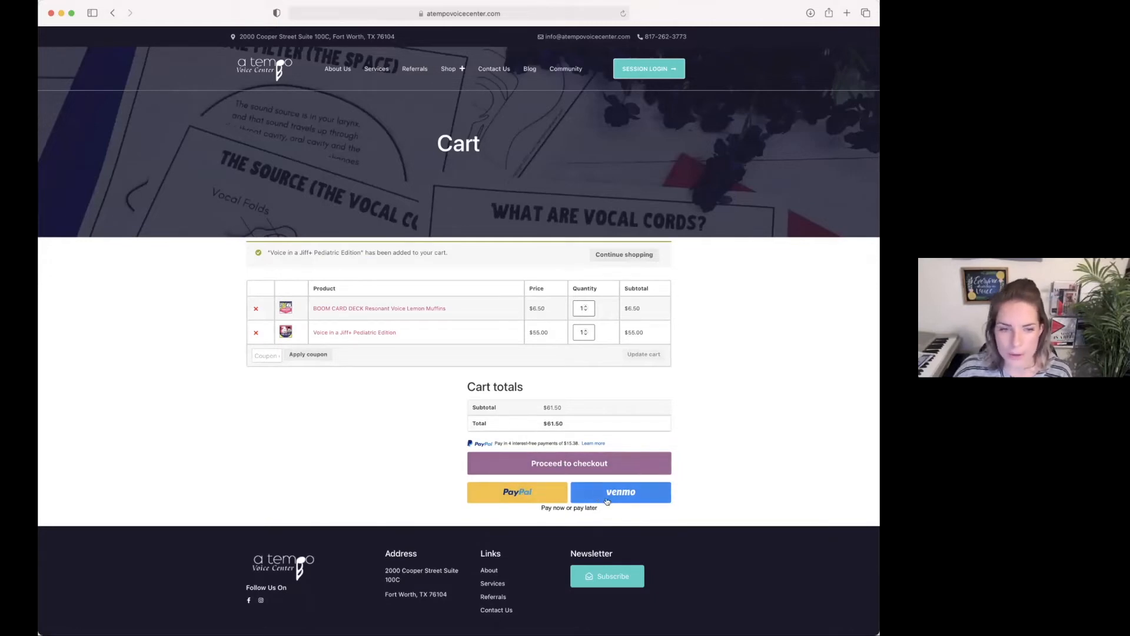
# Proceed to checkout from the Cart page with both items.
pyautogui.click(568, 463)
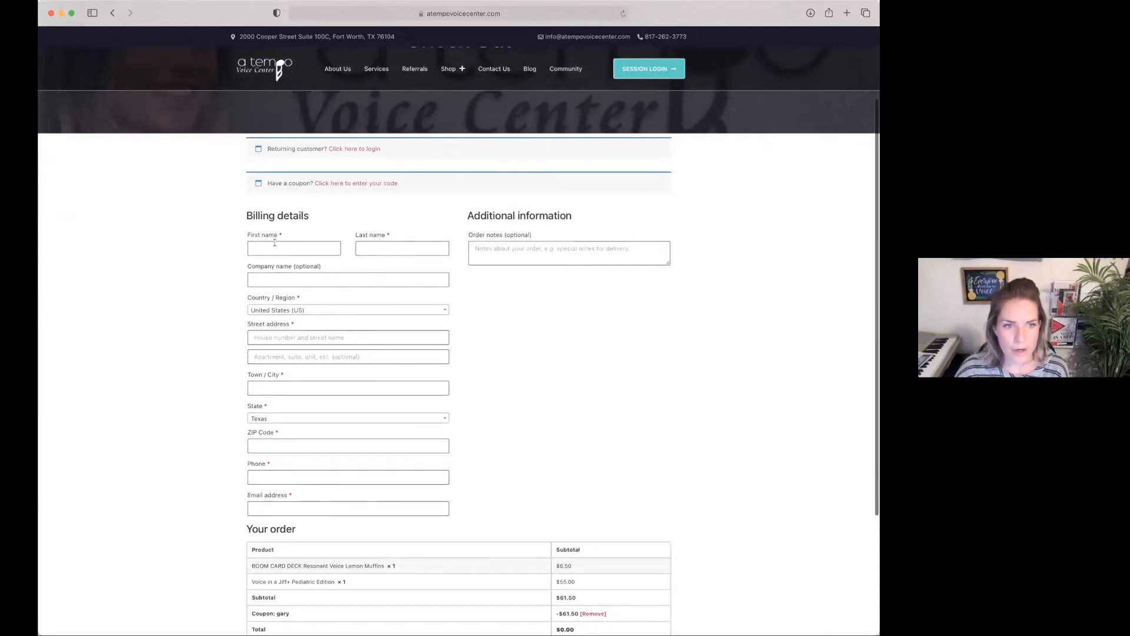
# Place the free order with the filled billing details, hitting the existing-account notice.
pyautogui.scroll(-3)
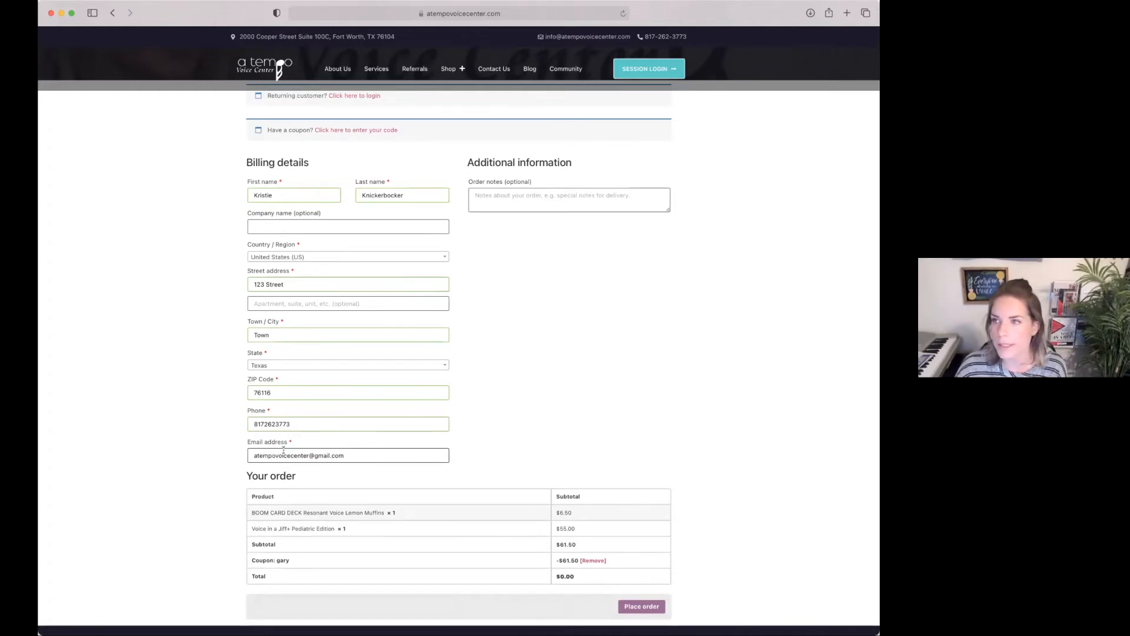
pyautogui.moveTo(544, 454)
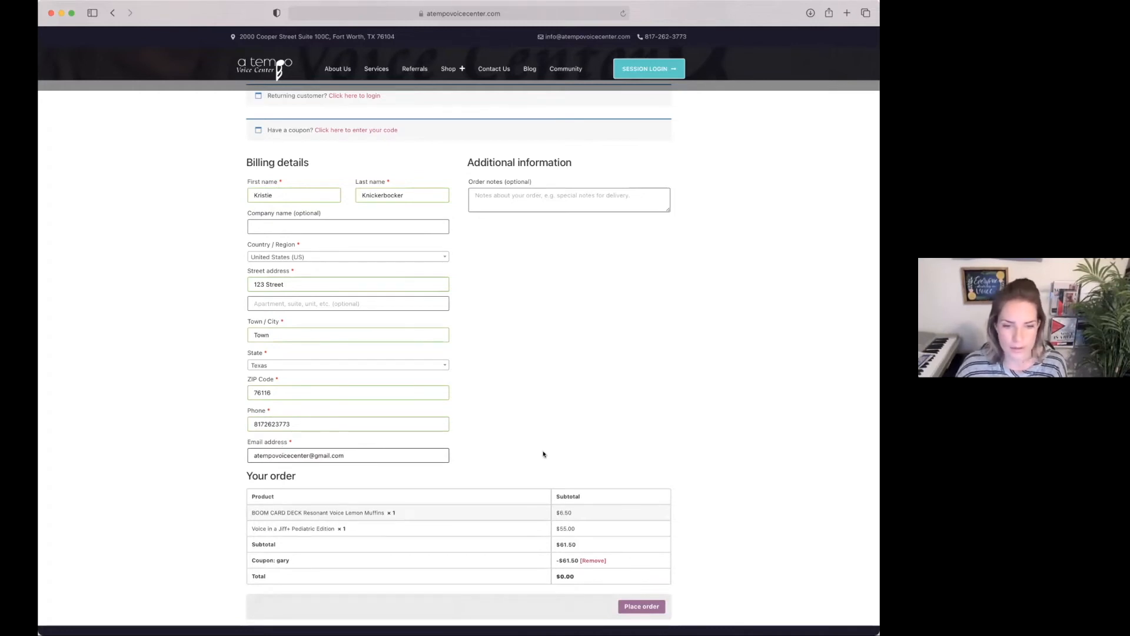
pyautogui.click(641, 605)
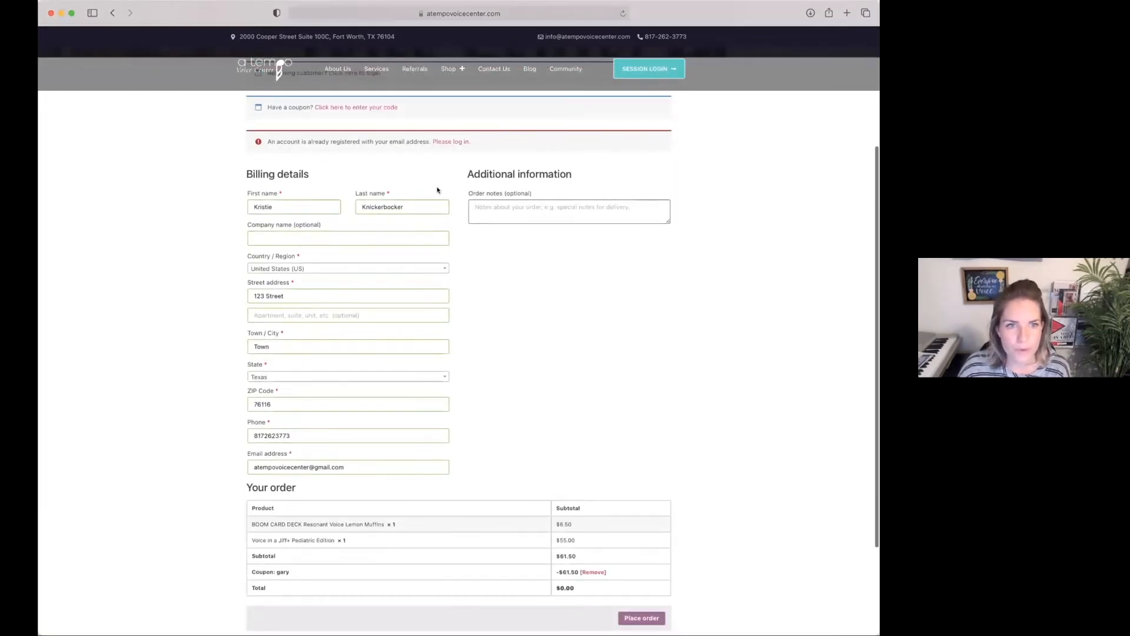
# Log in via the 'Please log in' link and complete the order, reaching the order-received page with both downloads.
pyautogui.click(640, 618)
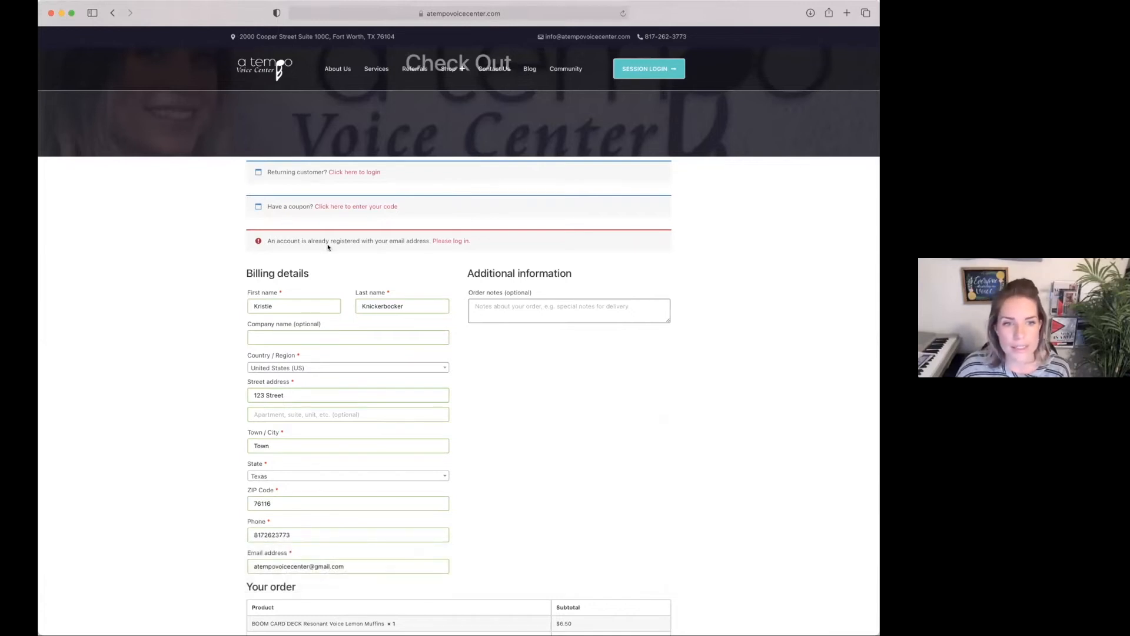
pyautogui.moveTo(400, 247)
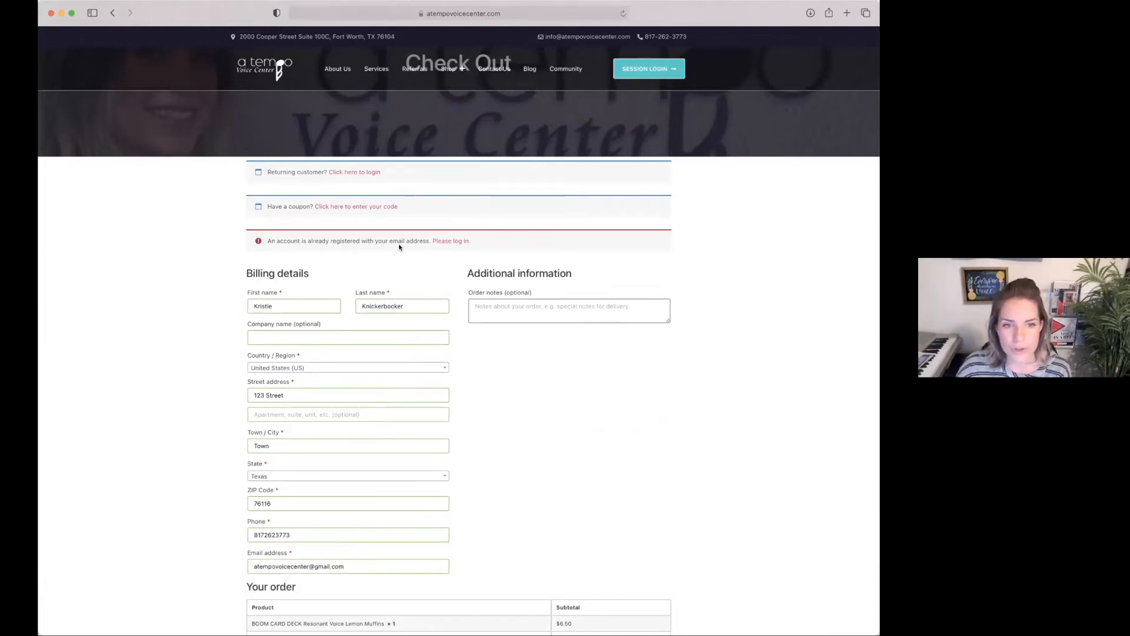
pyautogui.moveTo(443, 240)
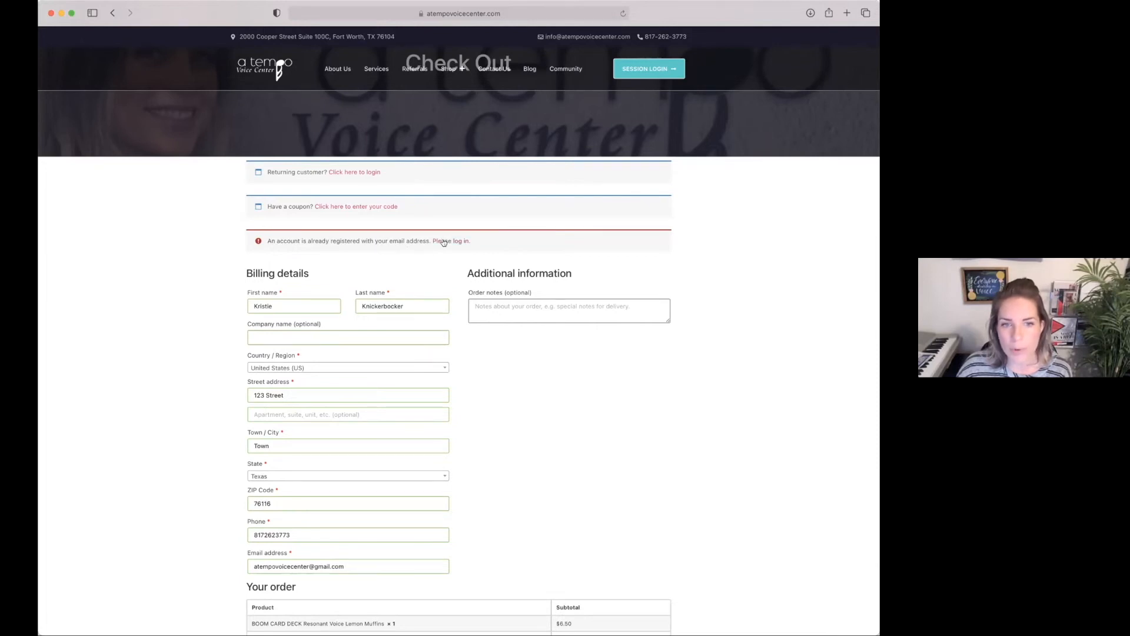
pyautogui.click(355, 172)
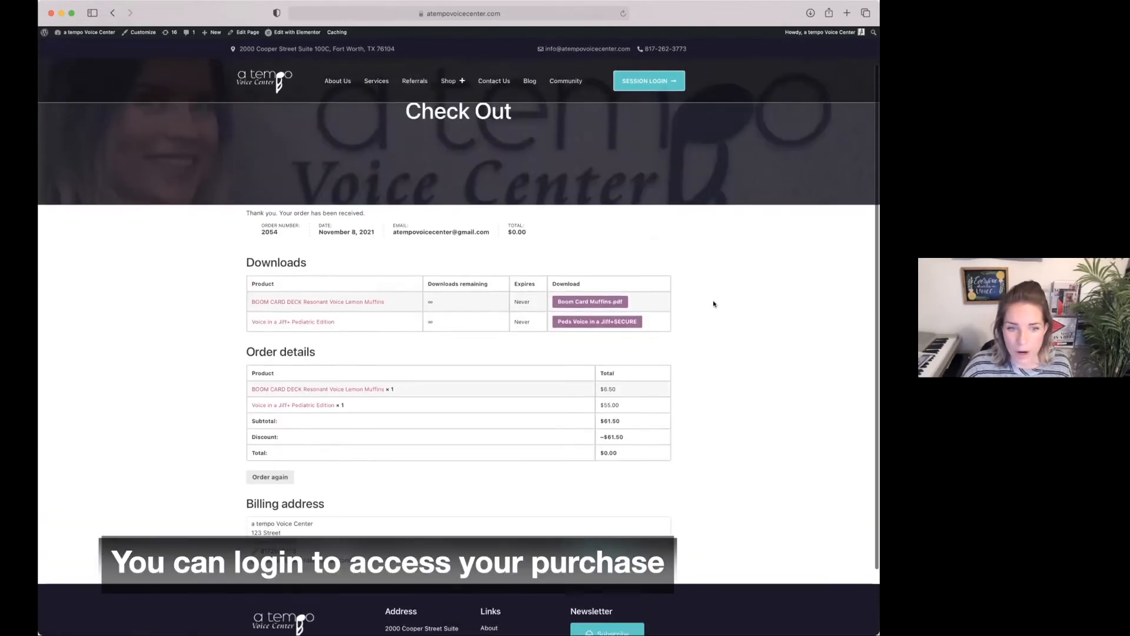
pyautogui.click(449, 82)
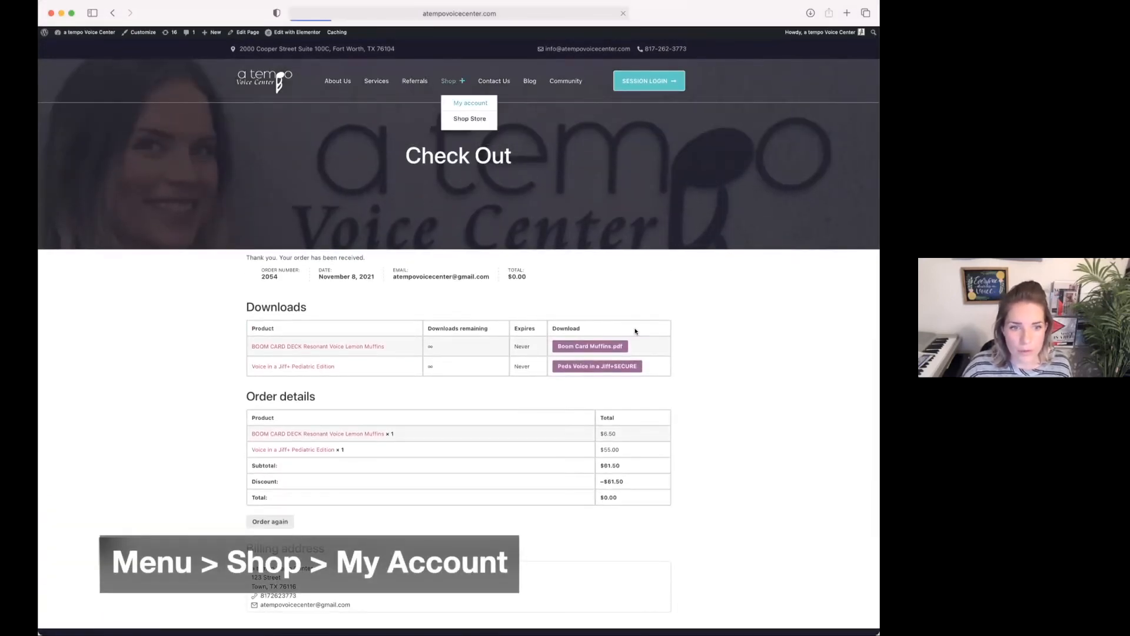
# Show the Downloads list in My Account with both purchased products available.
pyautogui.click(470, 103)
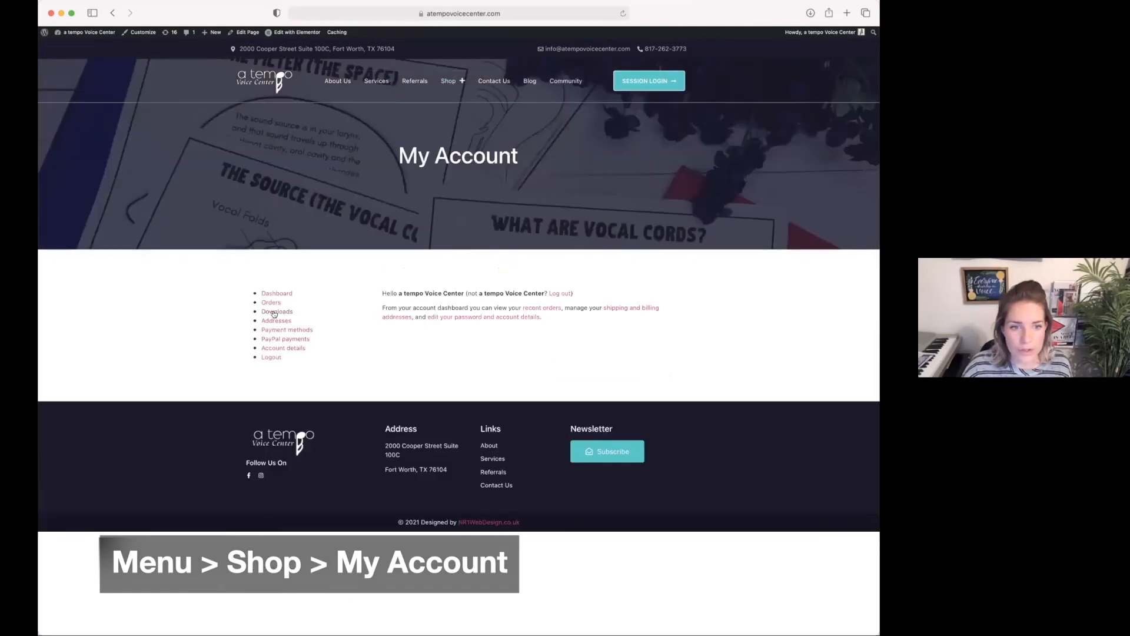
pyautogui.click(277, 310)
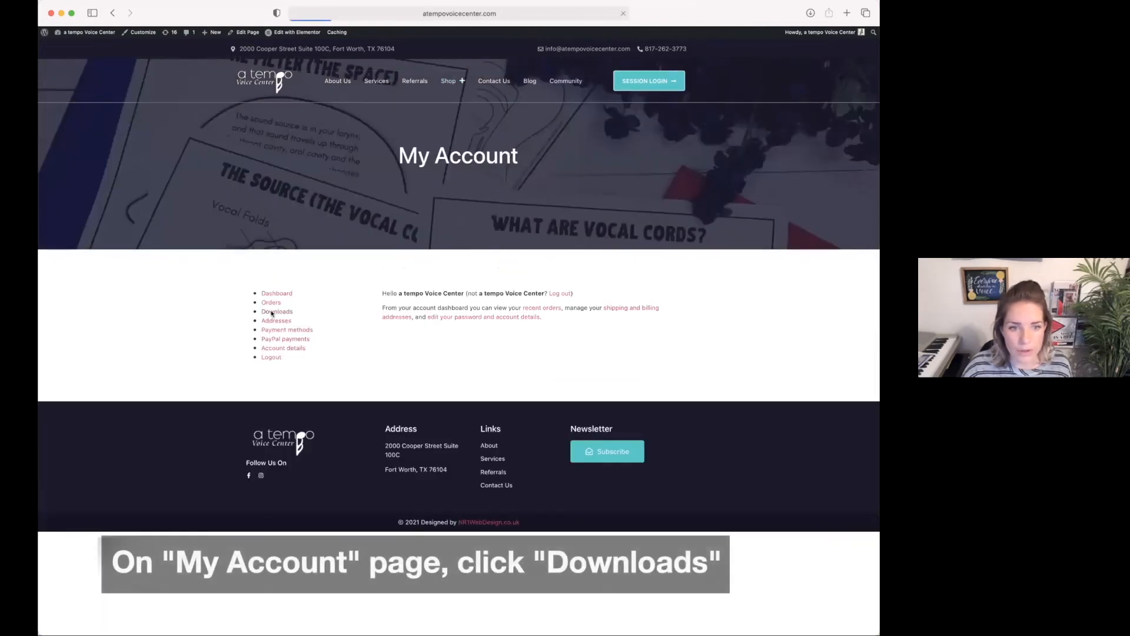
pyautogui.click(277, 311)
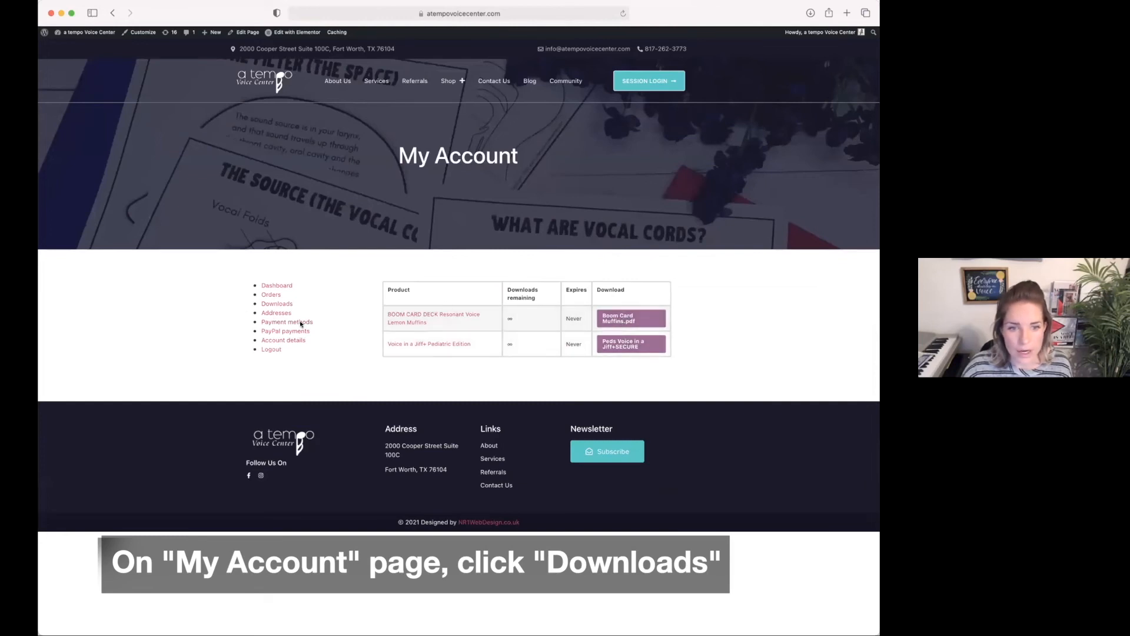
pyautogui.moveTo(740, 352)
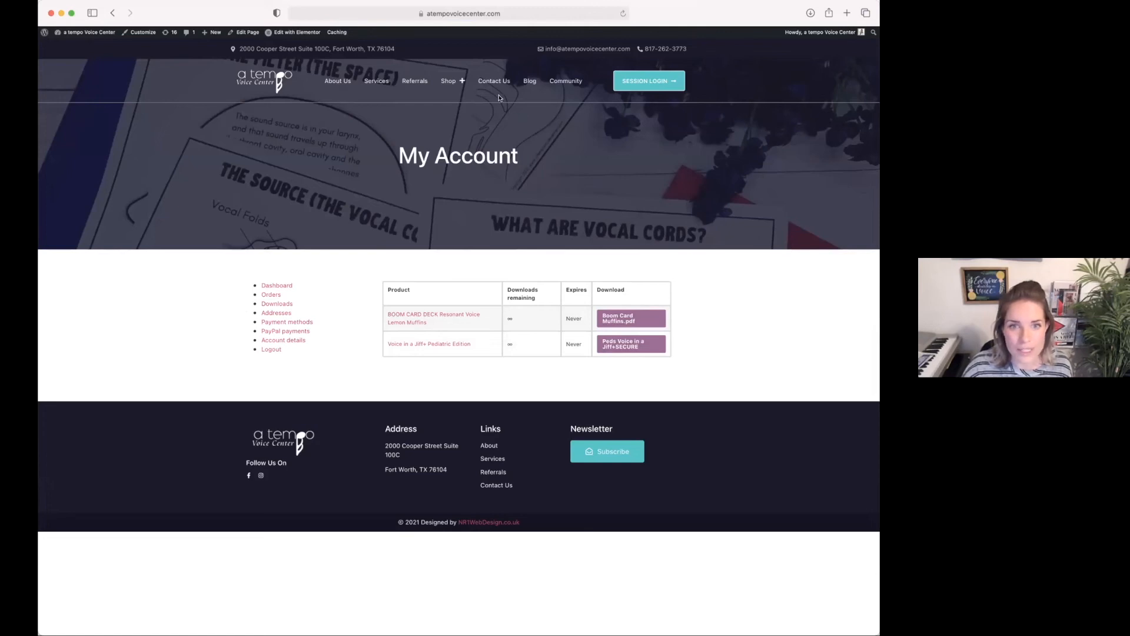
# Go to Contact Us and look through the Shop FAQ answers, including the one about products being mailed.
pyautogui.click(447, 80)
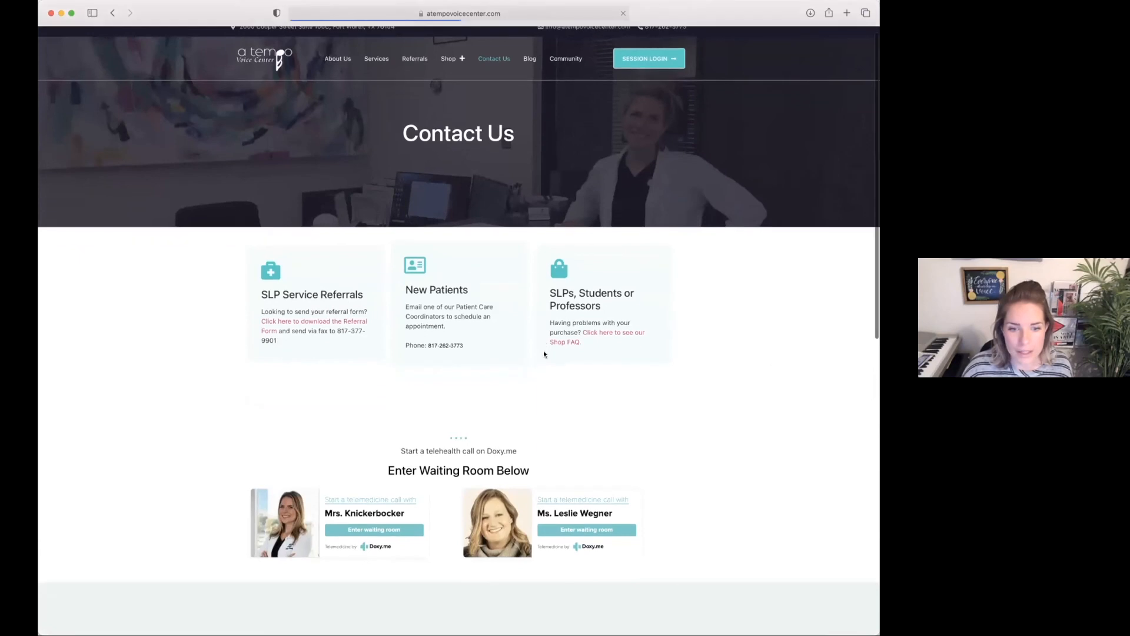
pyautogui.scroll(-3)
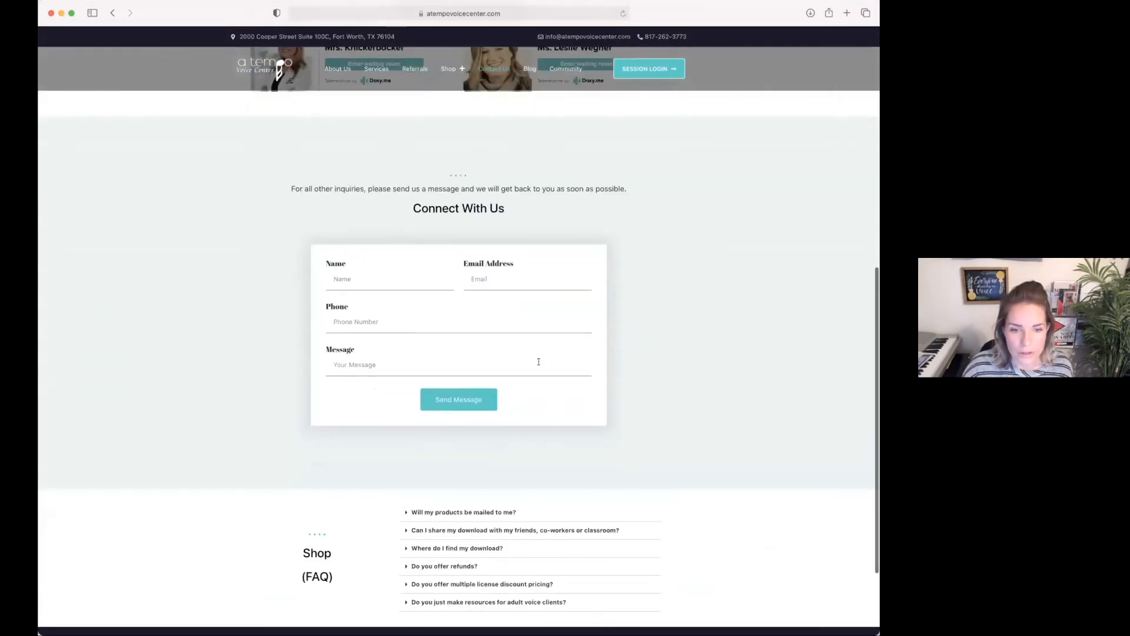
pyautogui.scroll(-3)
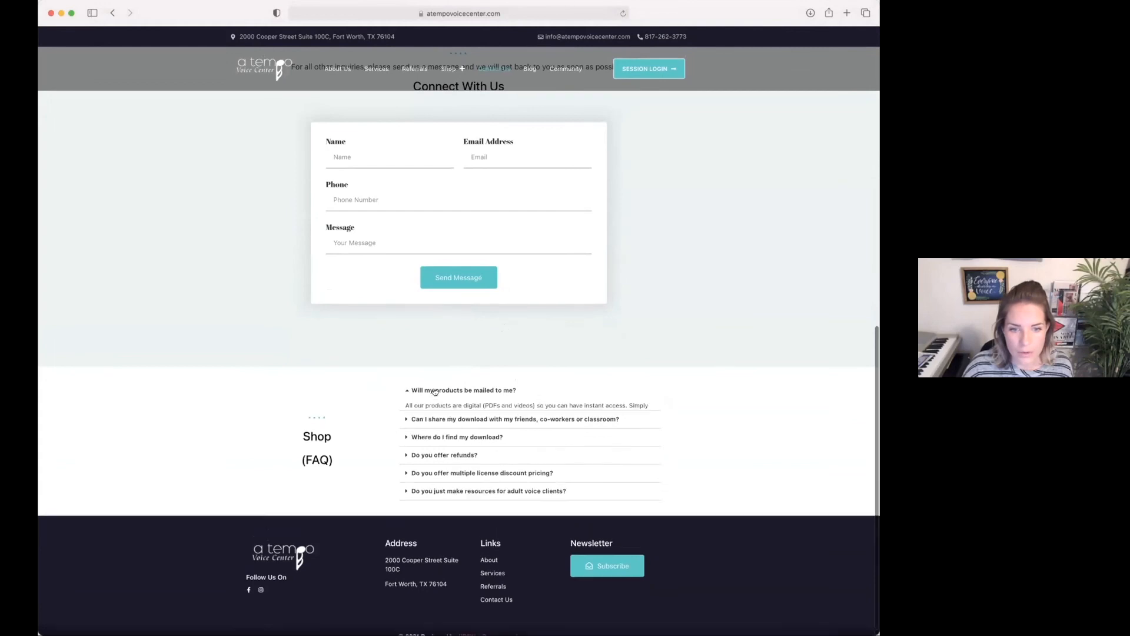
pyautogui.click(464, 389)
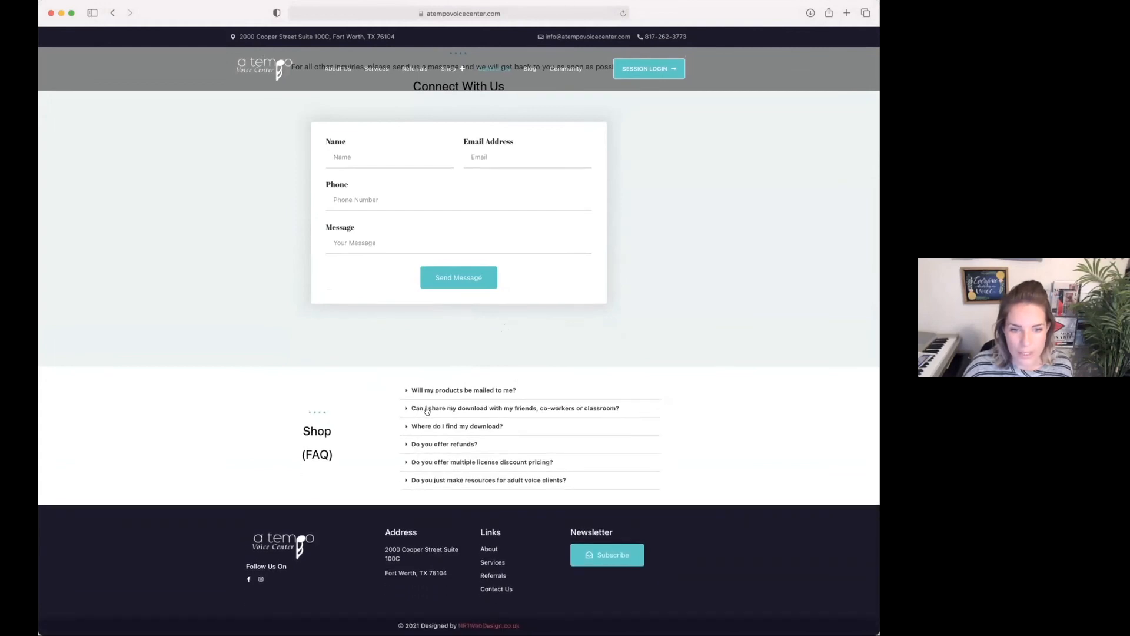